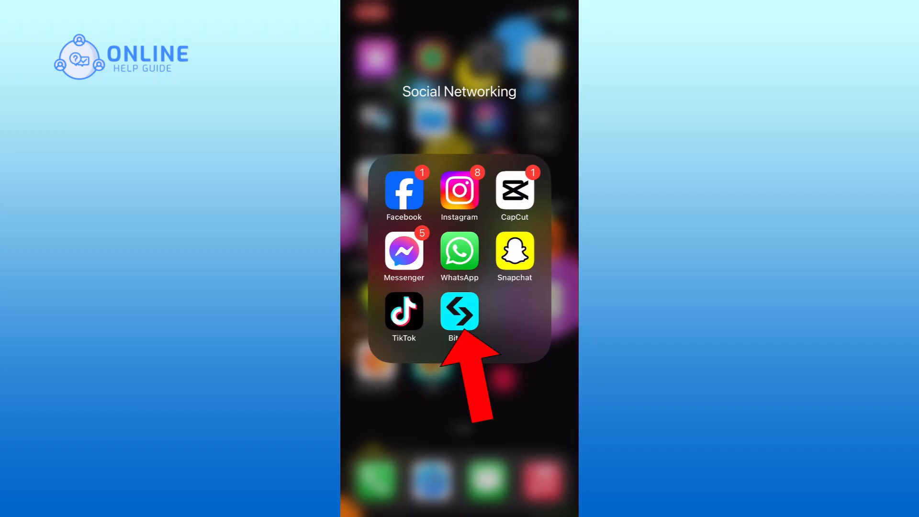
Launch Bitget from the Social Networking folder and open the signed-in account's User center profile
{"action": "left_click", "coordinate": [459, 311]}
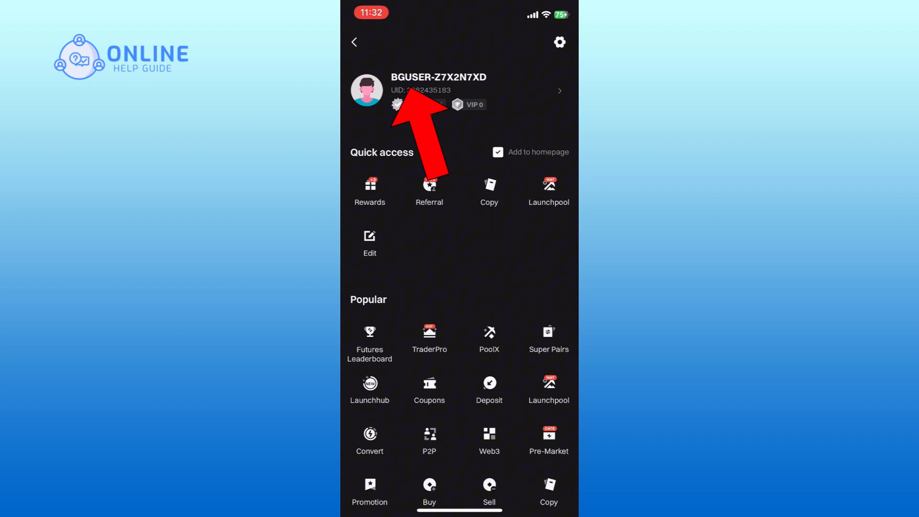
{"action": "left_click", "coordinate": [438, 84]}
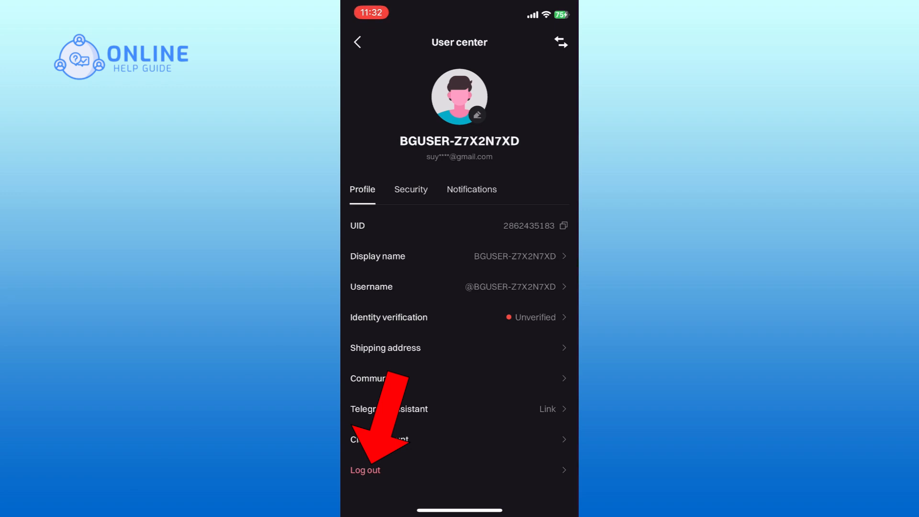
Log out of the account so the Welcome screen with Log in and Sign up appears
{"action": "left_click", "coordinate": [364, 469]}
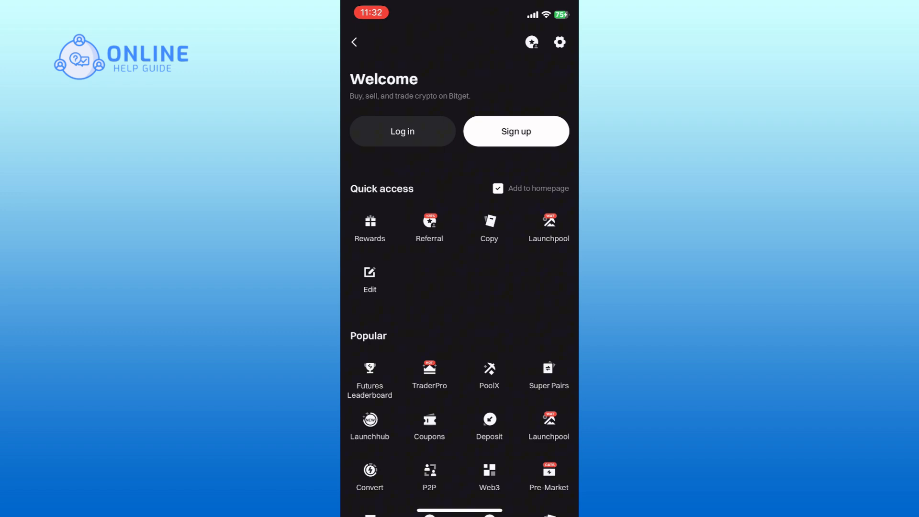